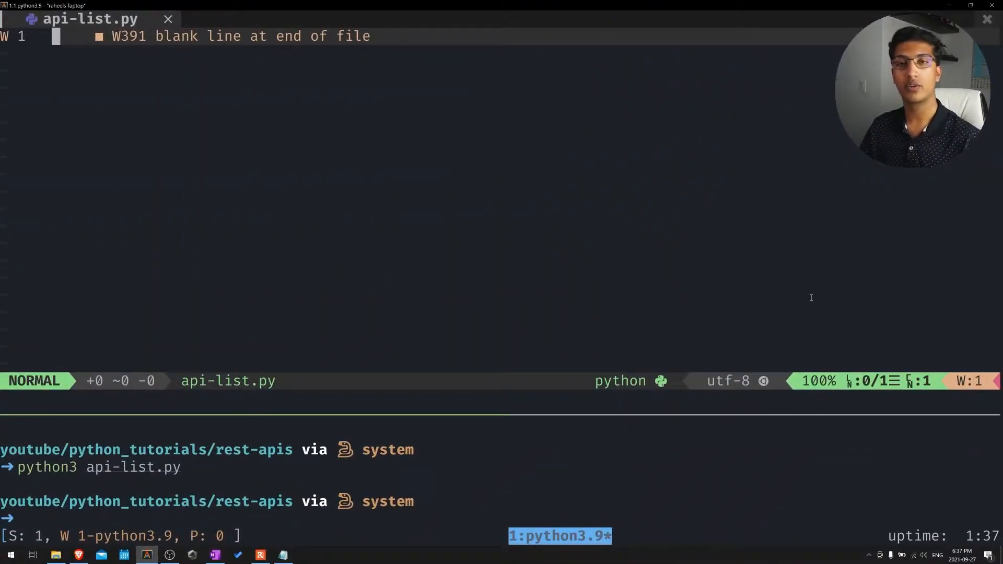
Step: Write the comment '# pip install requests' as the first line of the empty file
key("i")
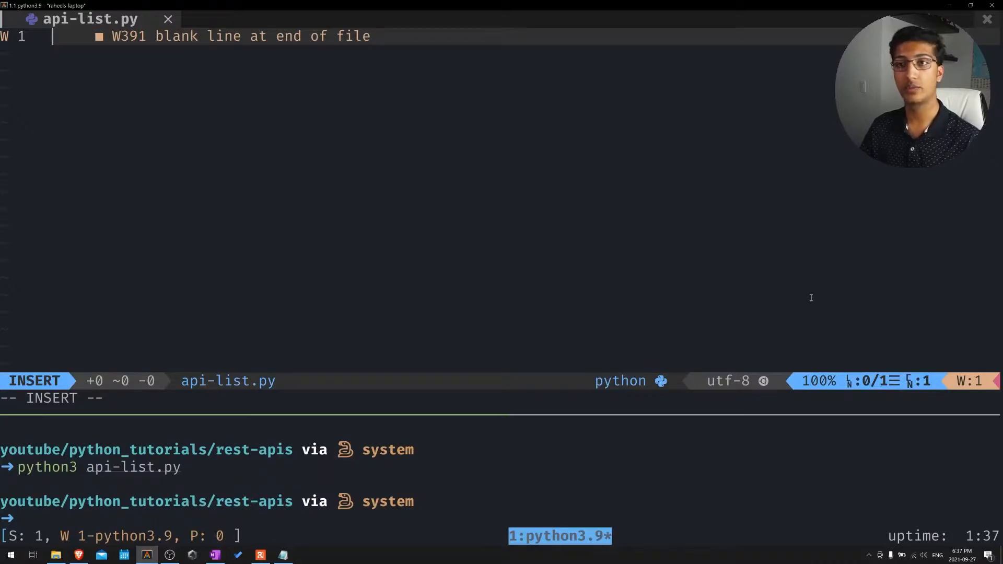
type("#")
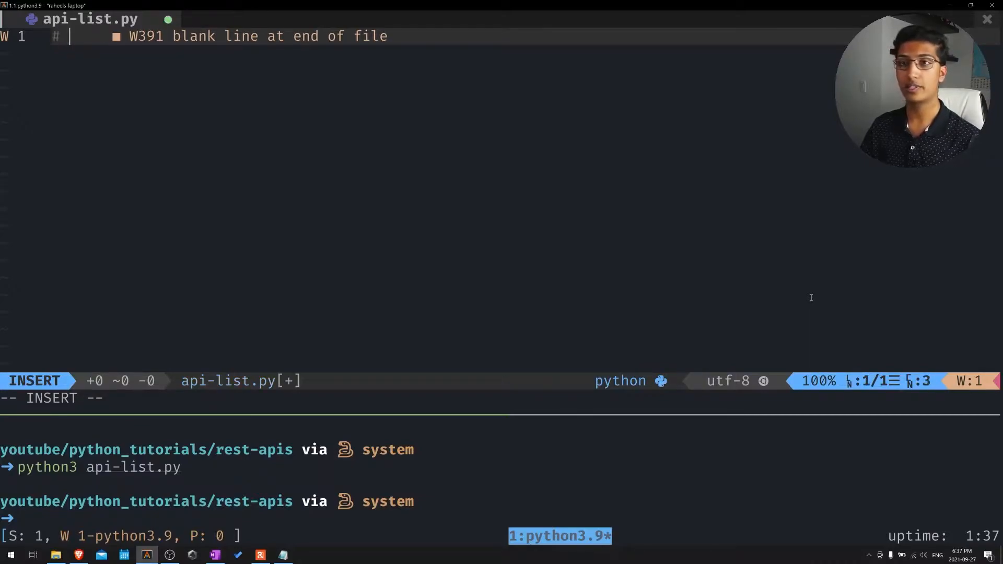
type("pip")
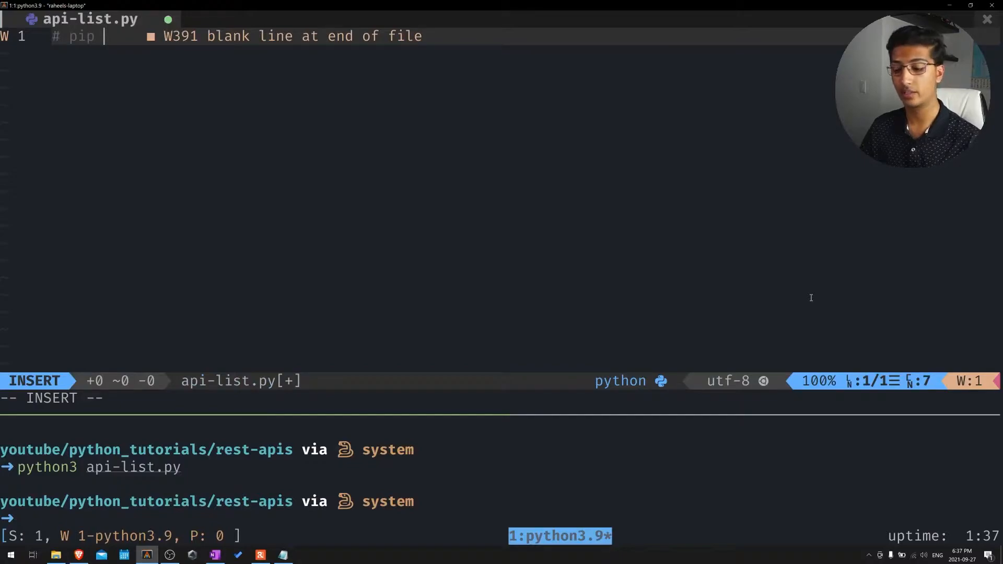
type("install requests")
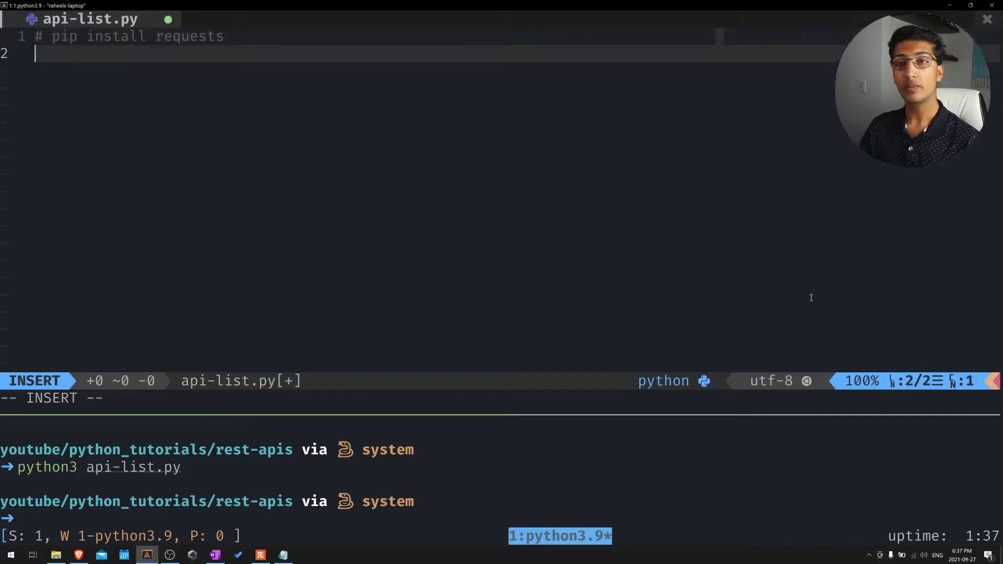
Step: Start an 'import requests' line, then erase it to use a from-import instead
type("import re")
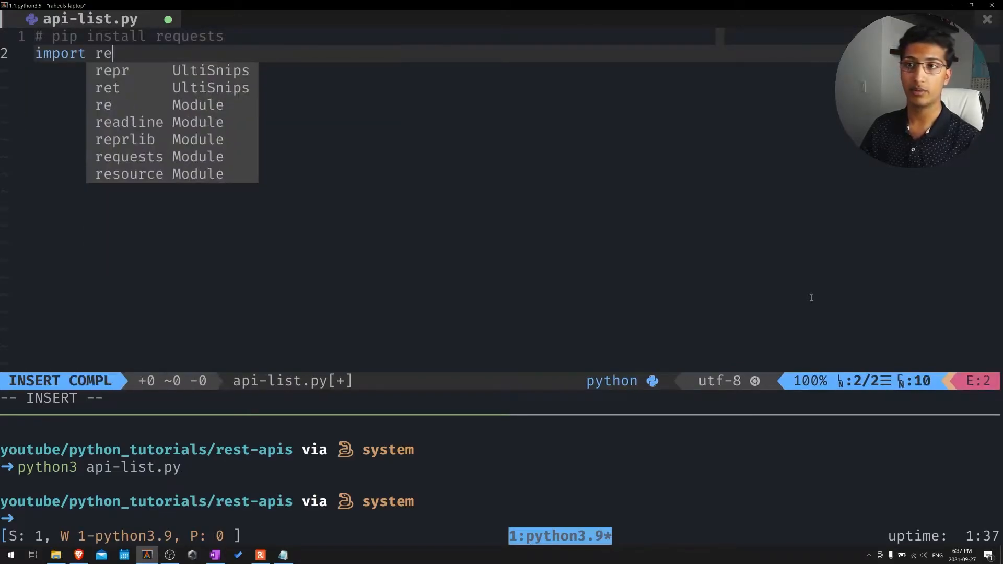
type("quests")
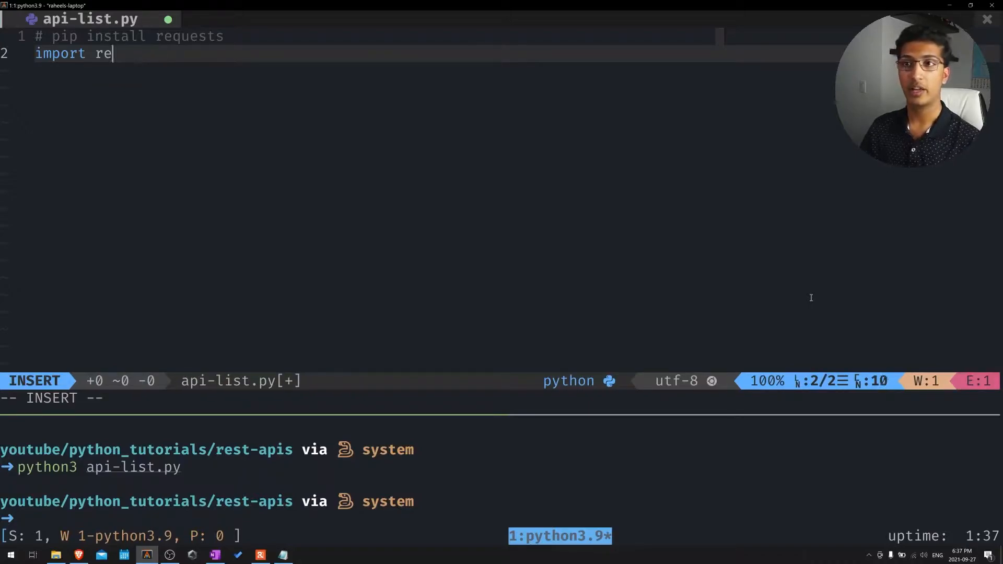
key("BackSpace")
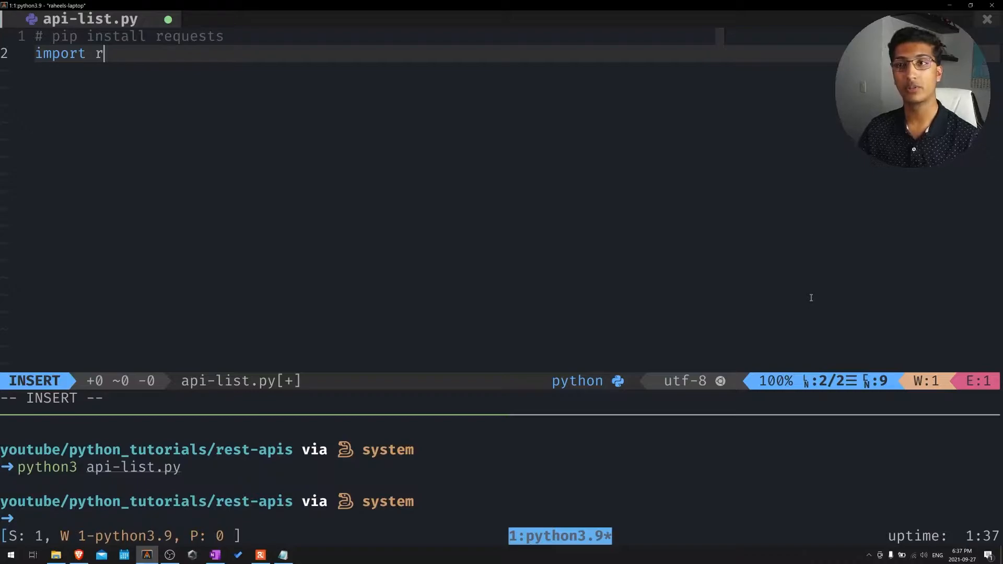
key("BackSpace")
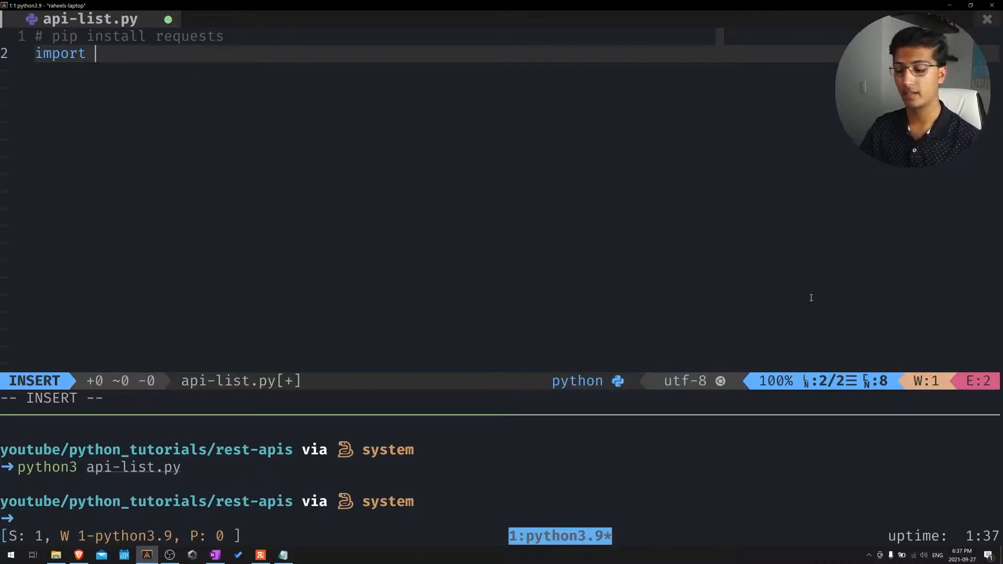
Step: Write 'from requests import get' and start a new line below it
type("from")
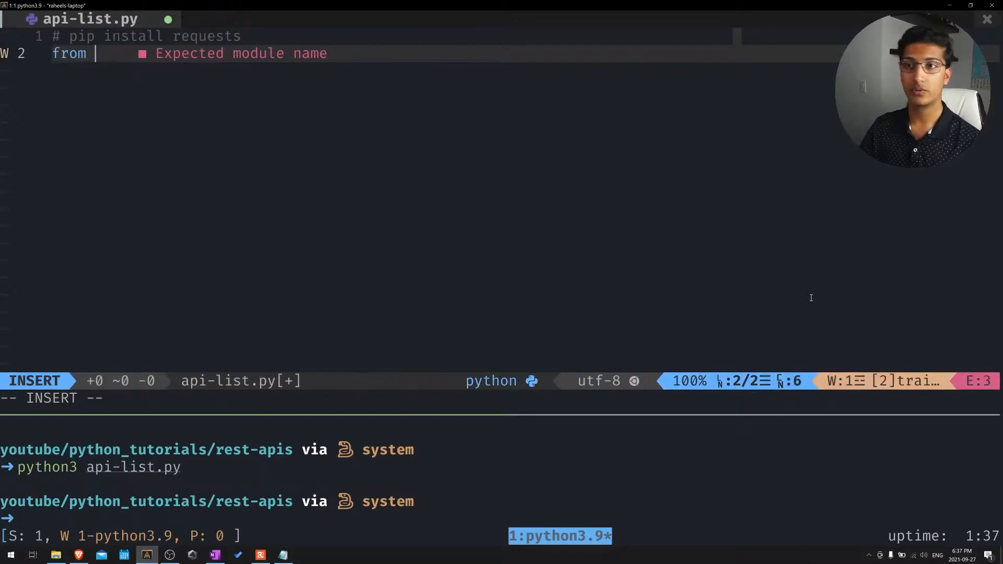
type("requests import")
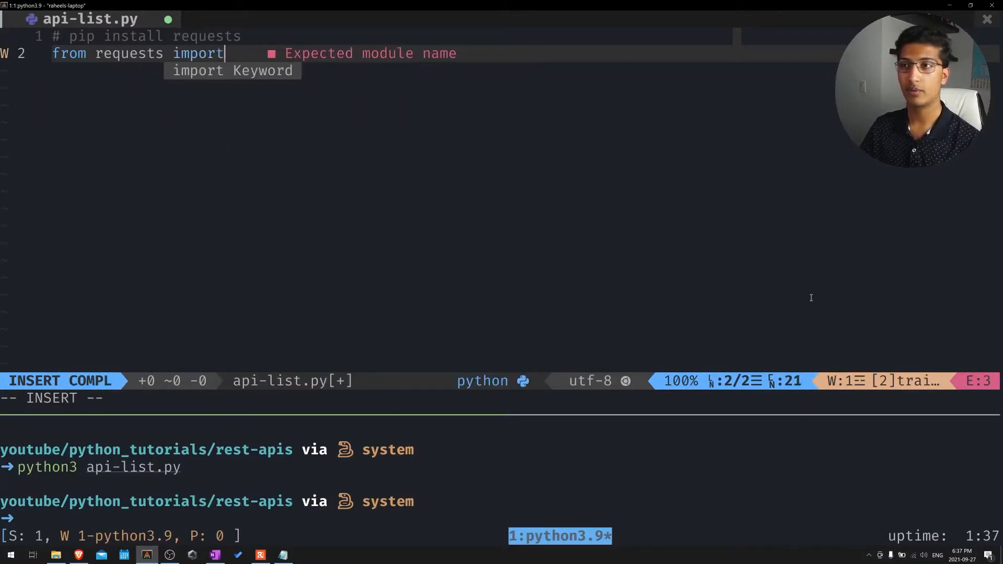
key("Escape")
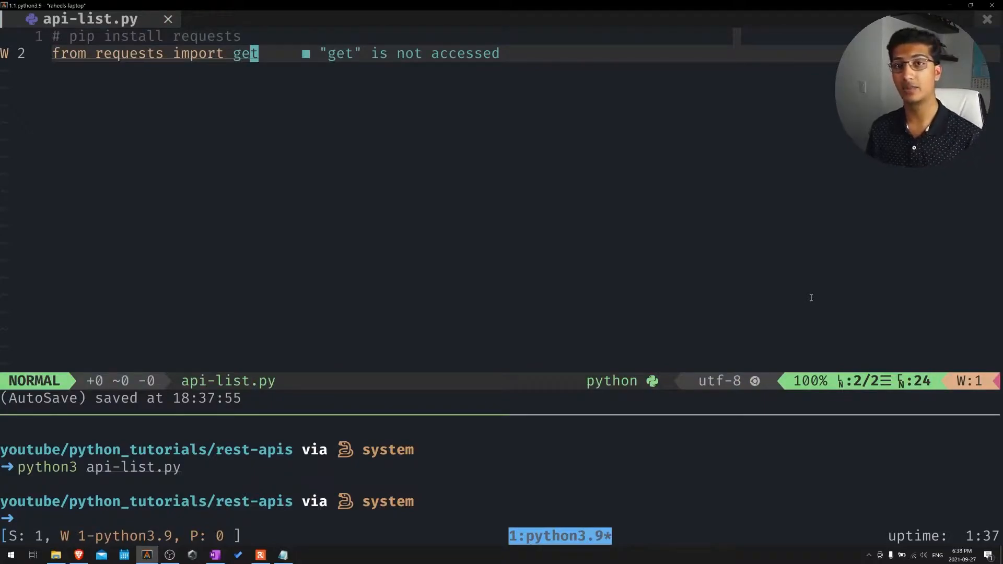
key("o")
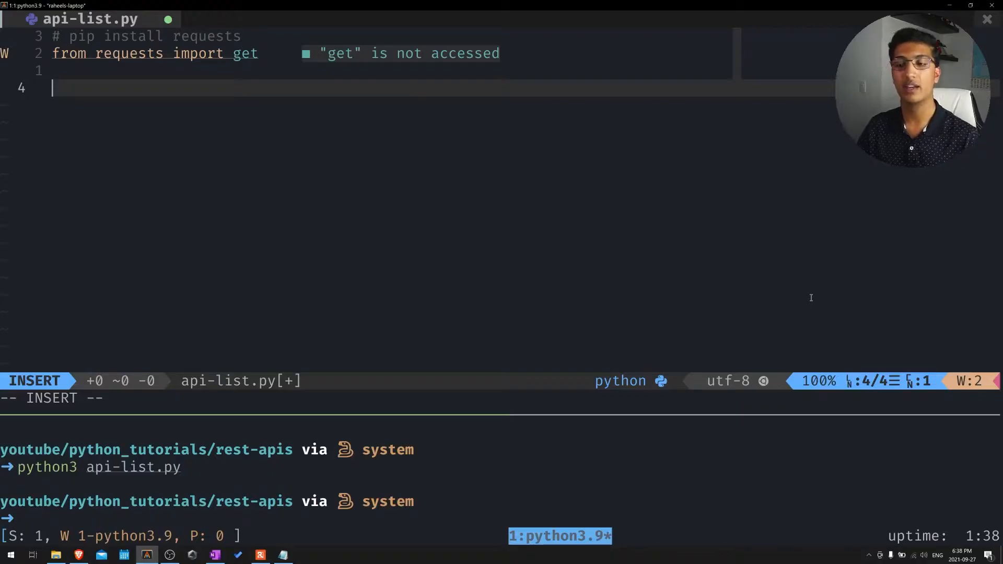
Step: Write 'response = get()' with empty arguments, dismissing the signature popup
type("response")
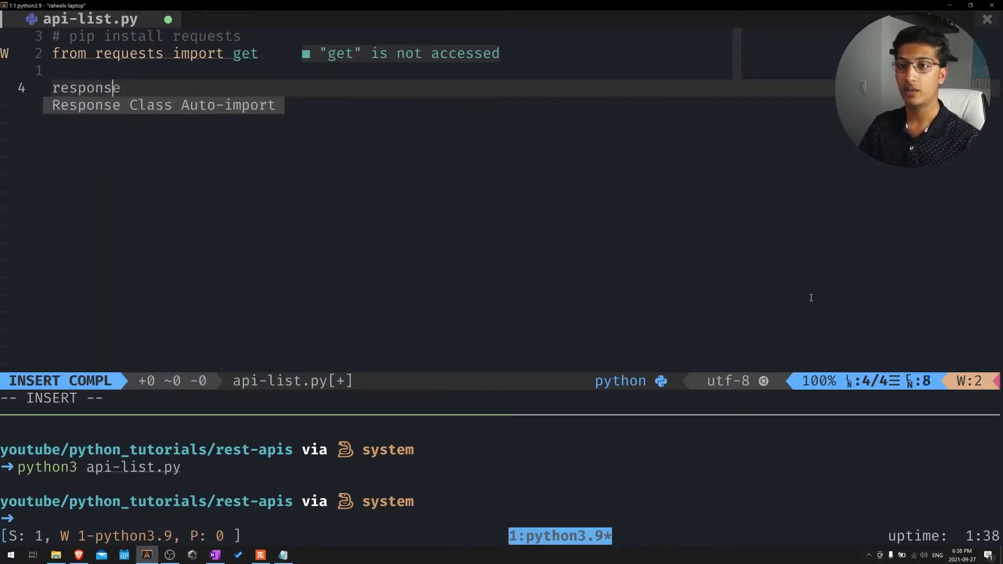
type("=")
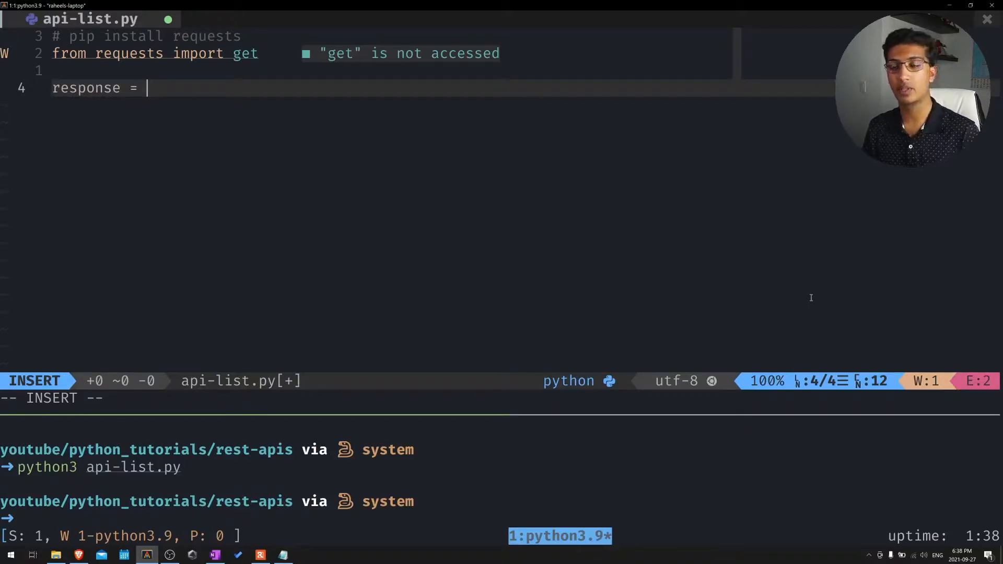
type("g")
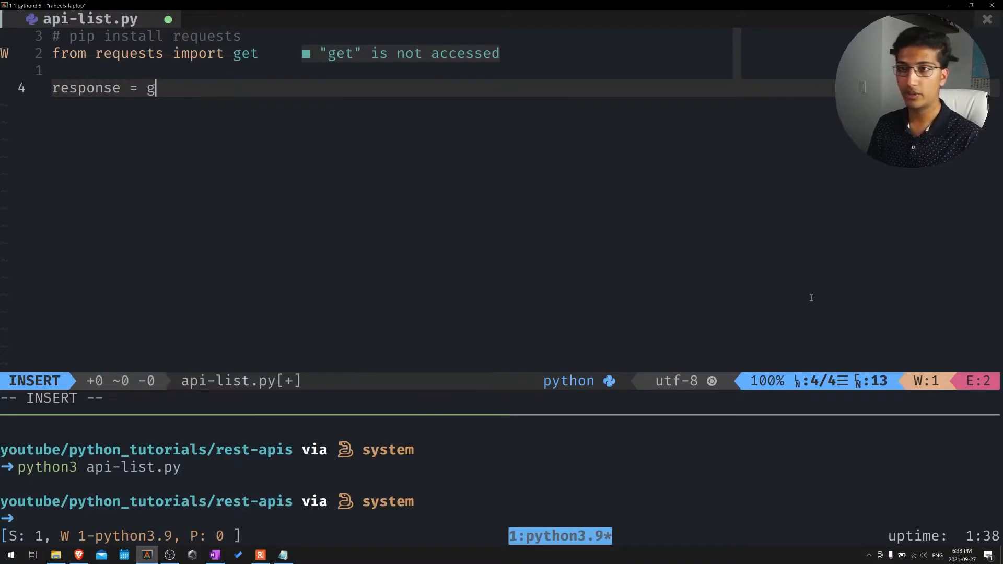
type("et(")
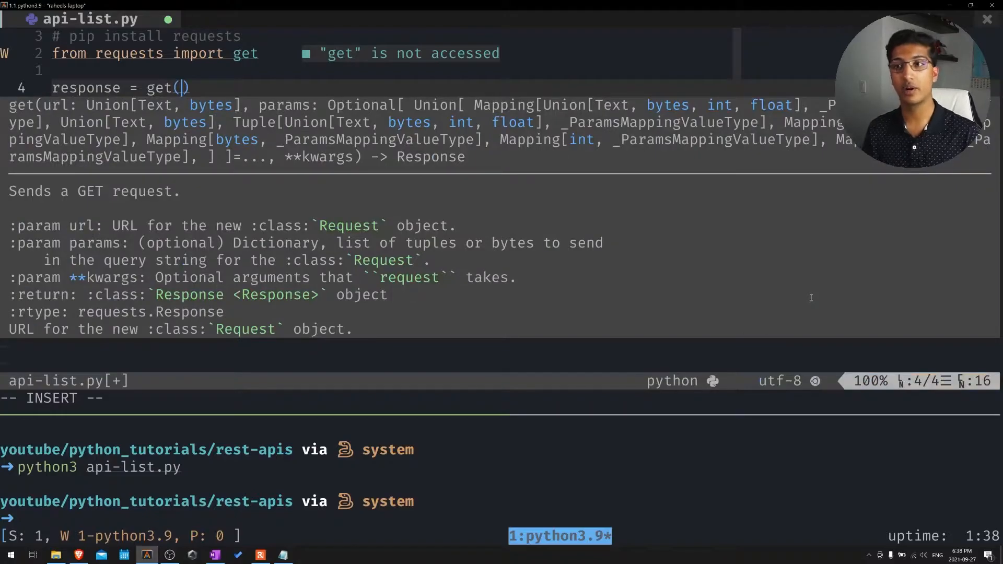
key("Escape")
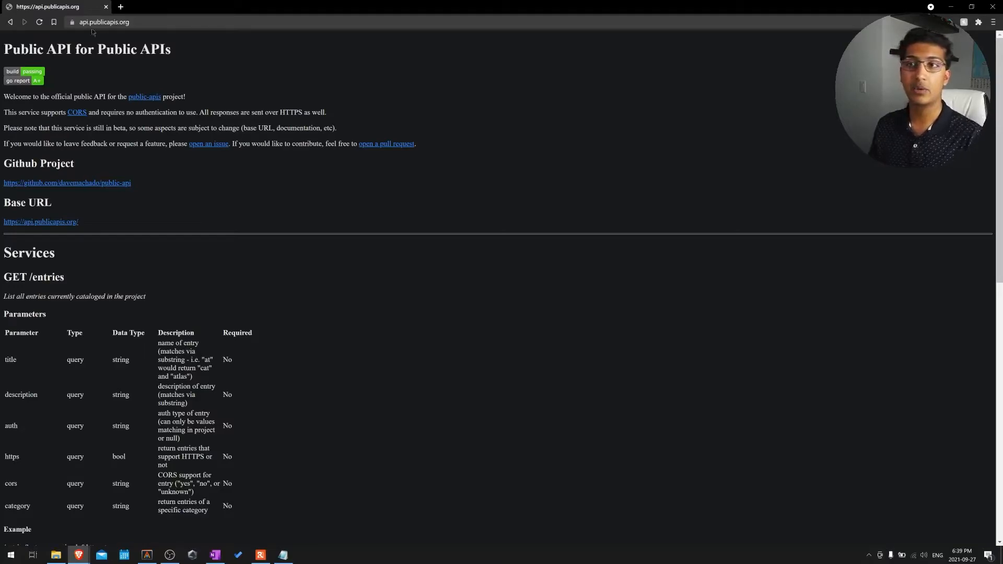
Step: Navigate from the Public API docs to the api.publicapis.org/entries JSON list
left_click(103, 22)
type("/entries")
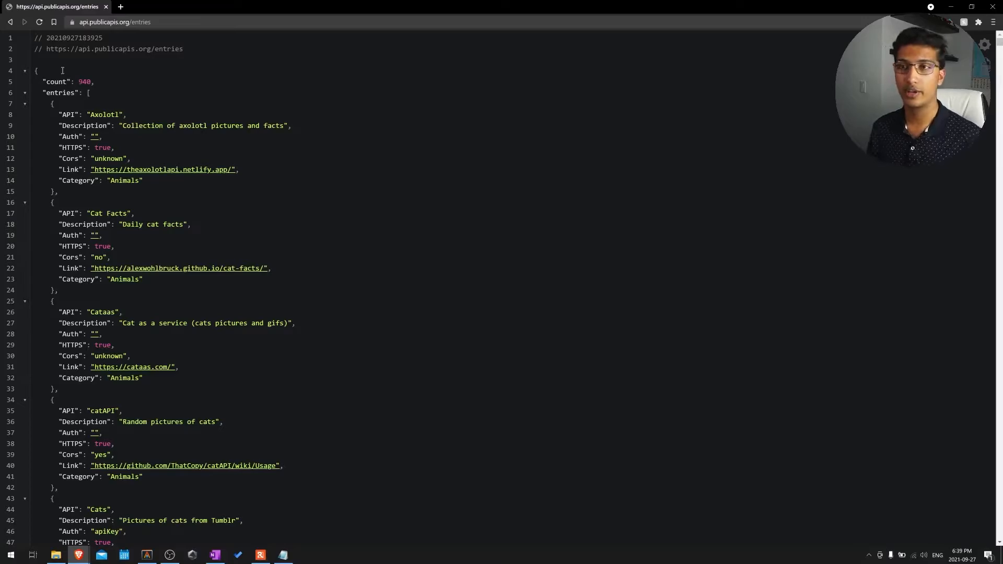
left_click(114, 22)
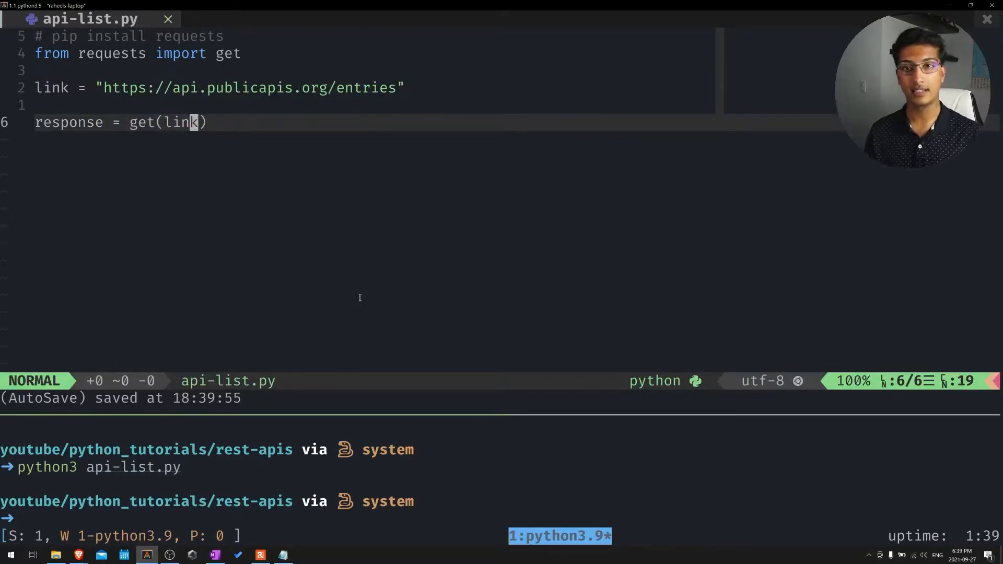
Step: Add a print(response) line at the end of the script
type("print(response")
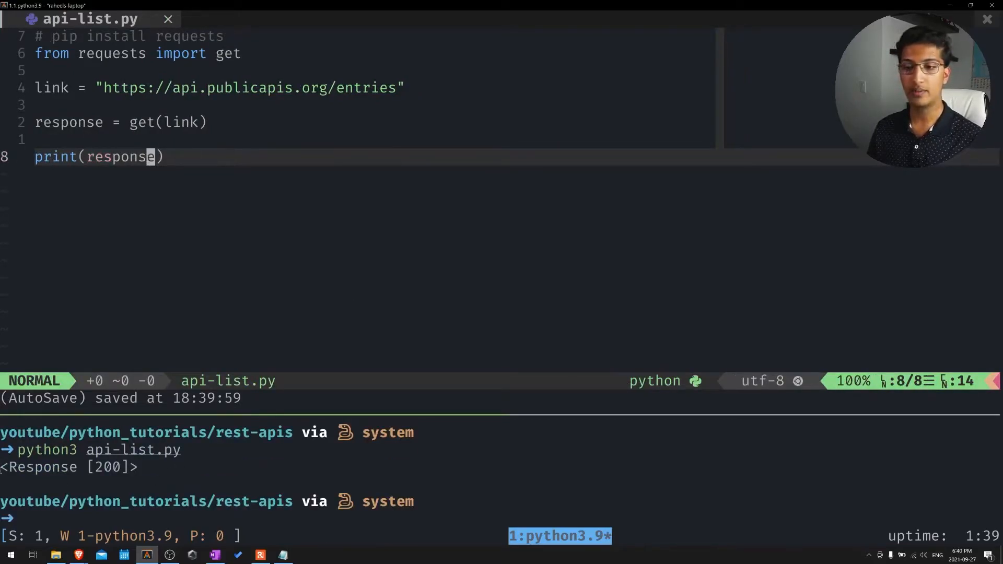
mouse_move(289, 267)
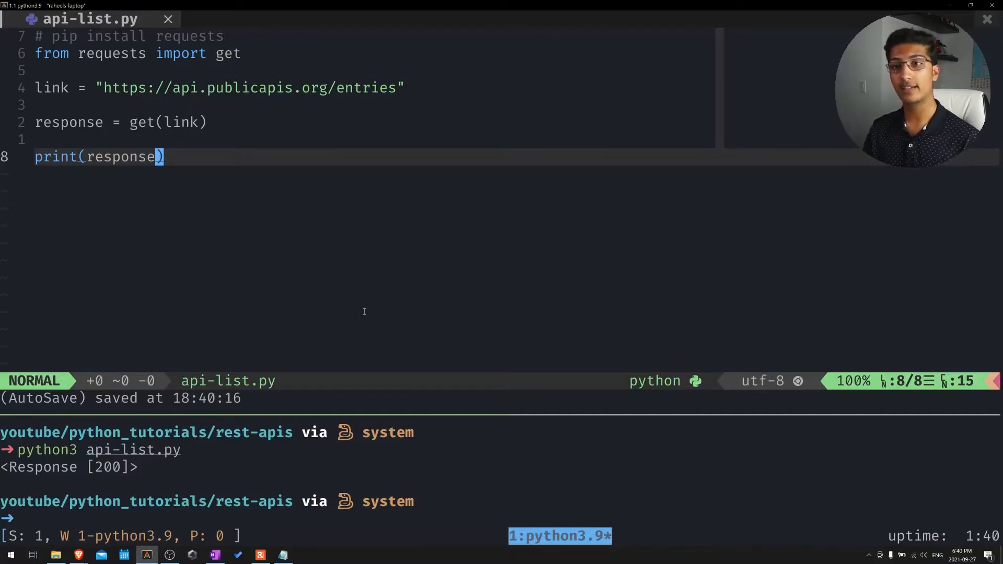
Step: Change the print to print(response.json()) and start an empty line above it
key("i")
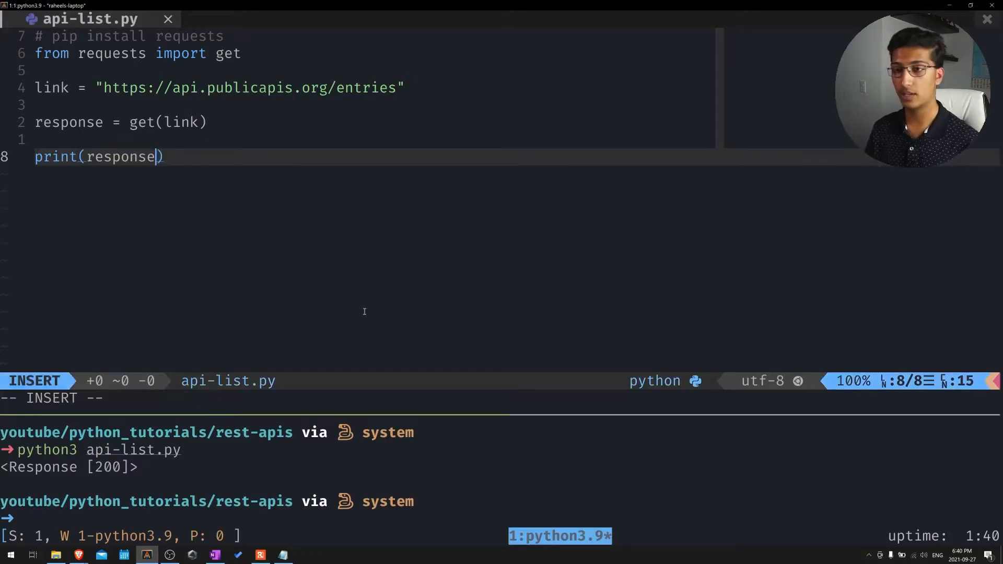
type(".json(")
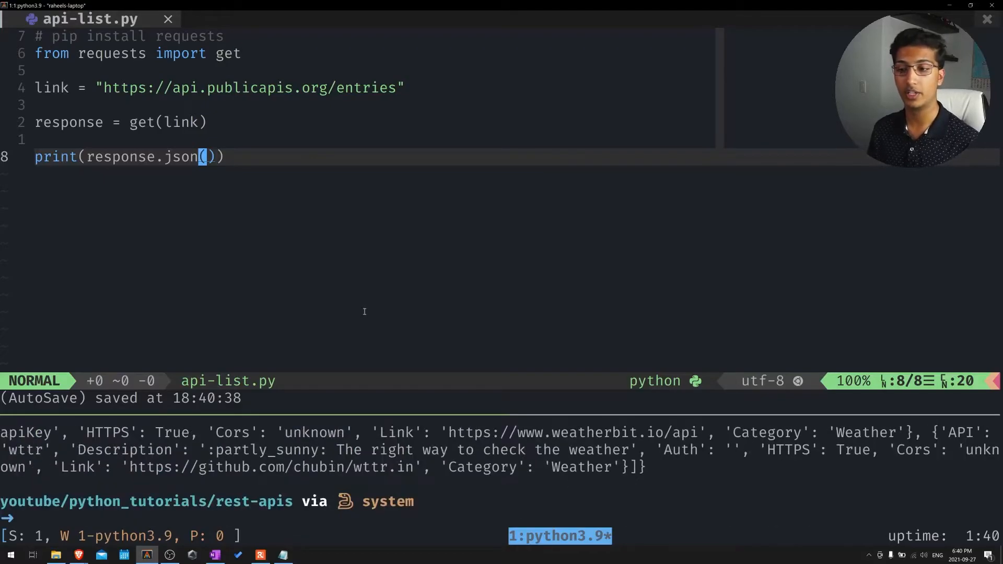
mouse_move(691, 460)
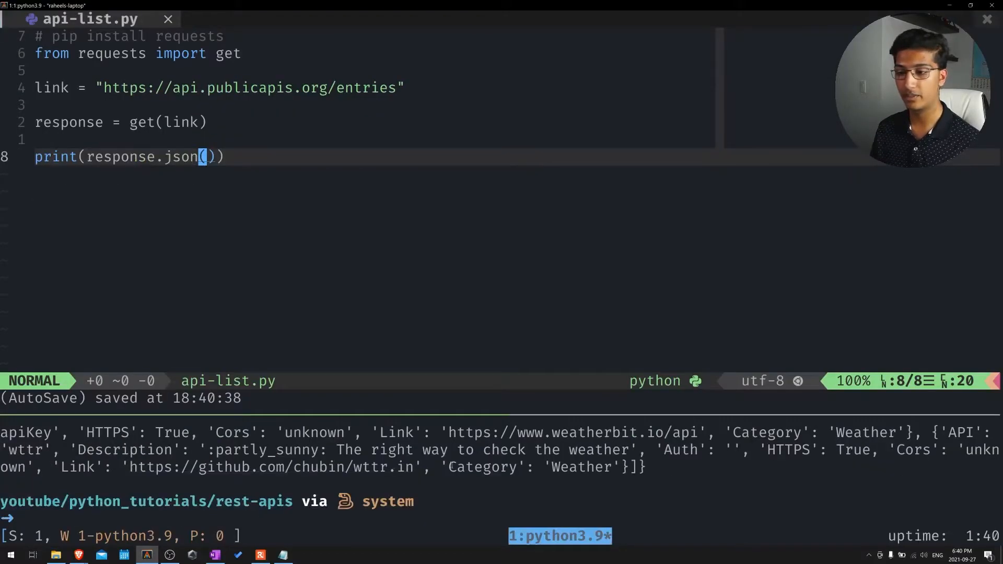
key("0")
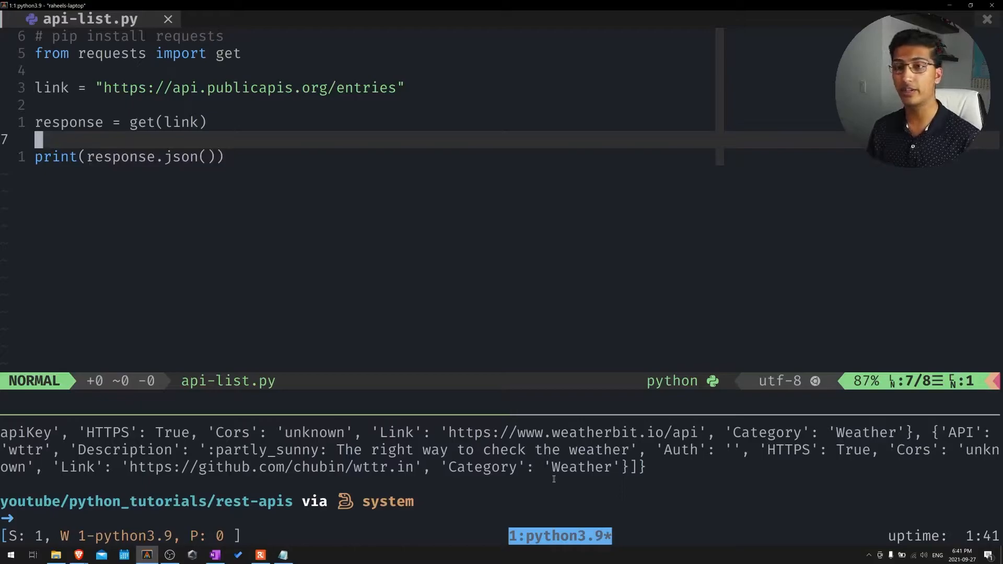
Step: Define parameters = {"title": "dog"} under the link line
type("paramer")
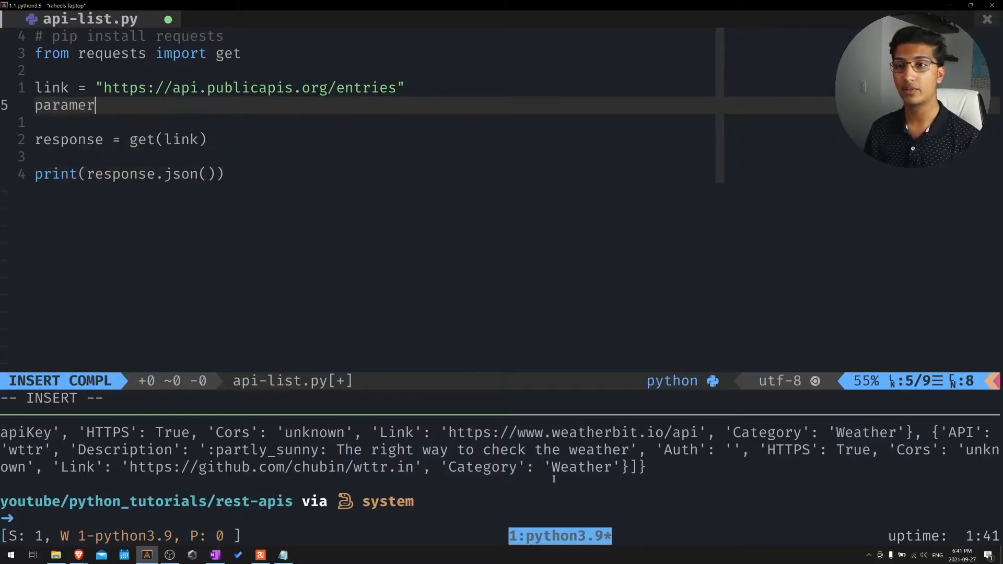
type("ters = {\"")
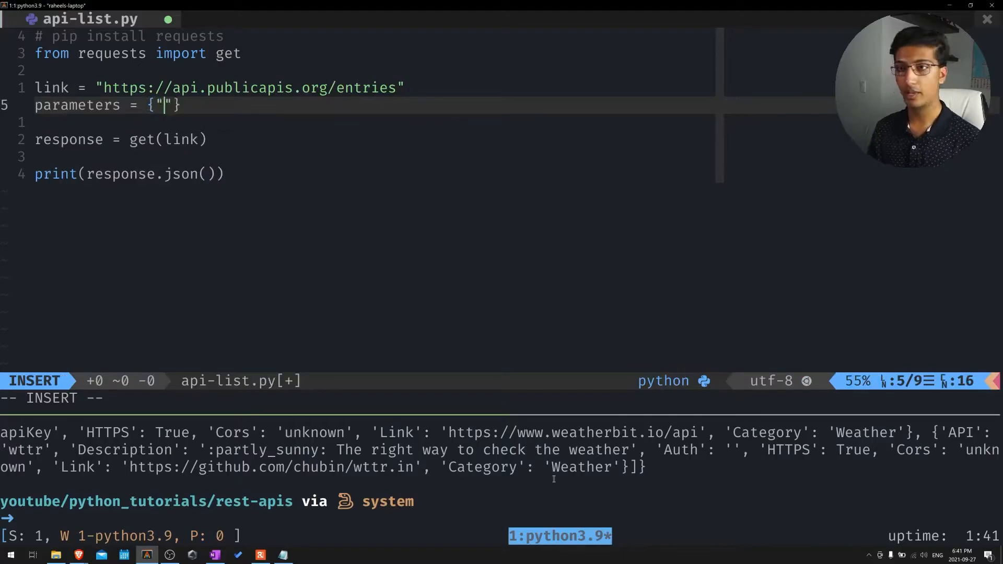
type("title\":")
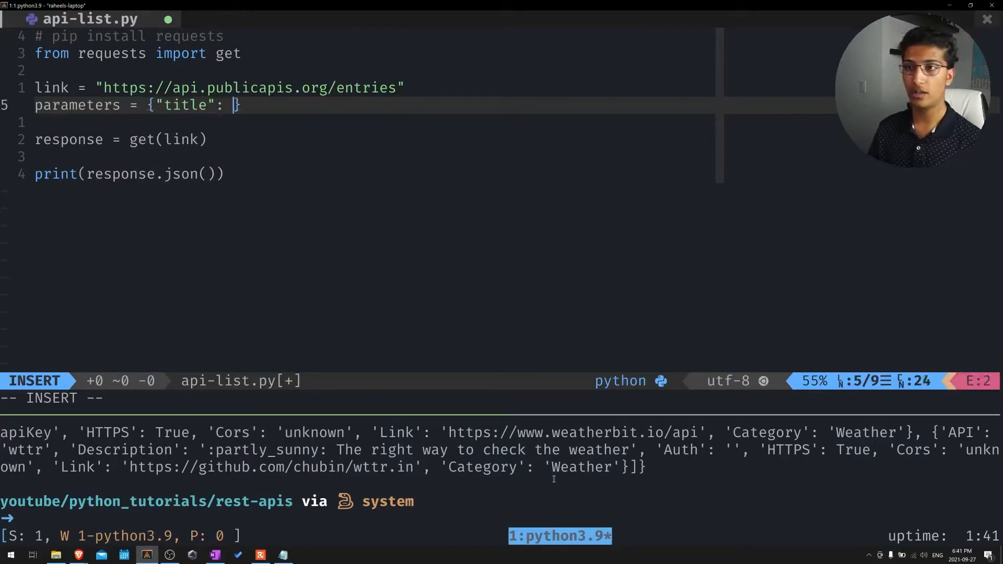
type("\"dog\"")
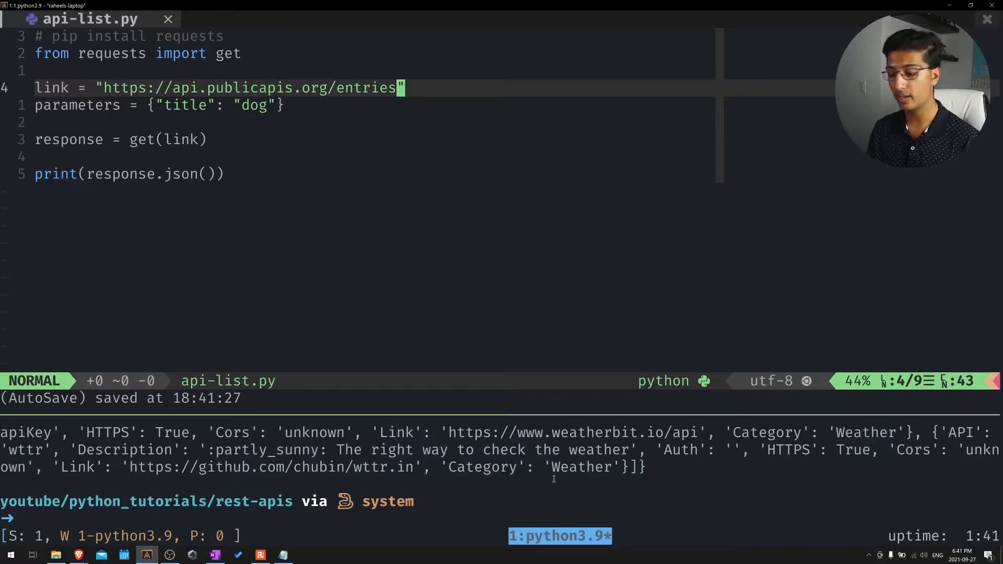
Step: Briefly append ?title=dog to the URL as an example, then remove it
type("?")
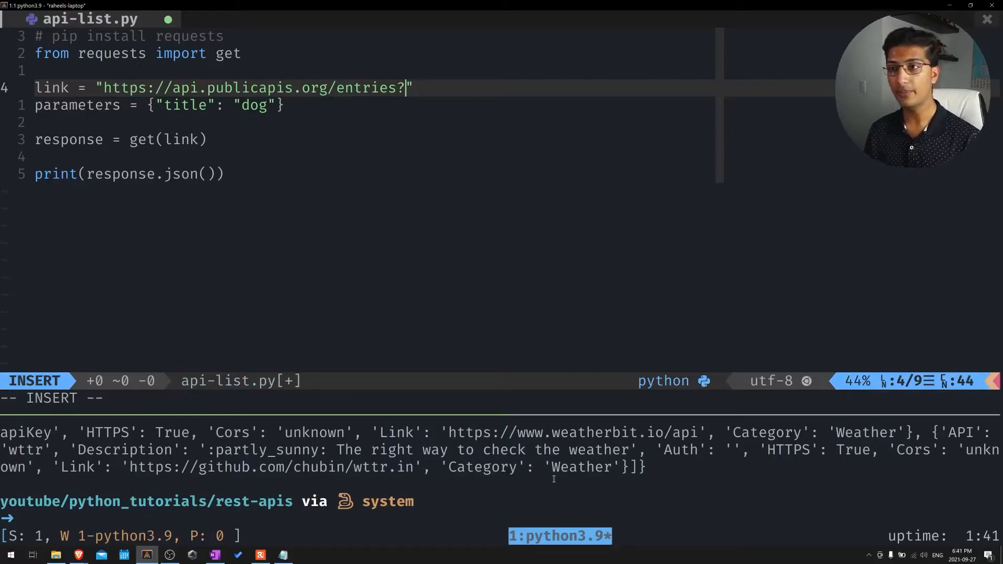
type("title=")
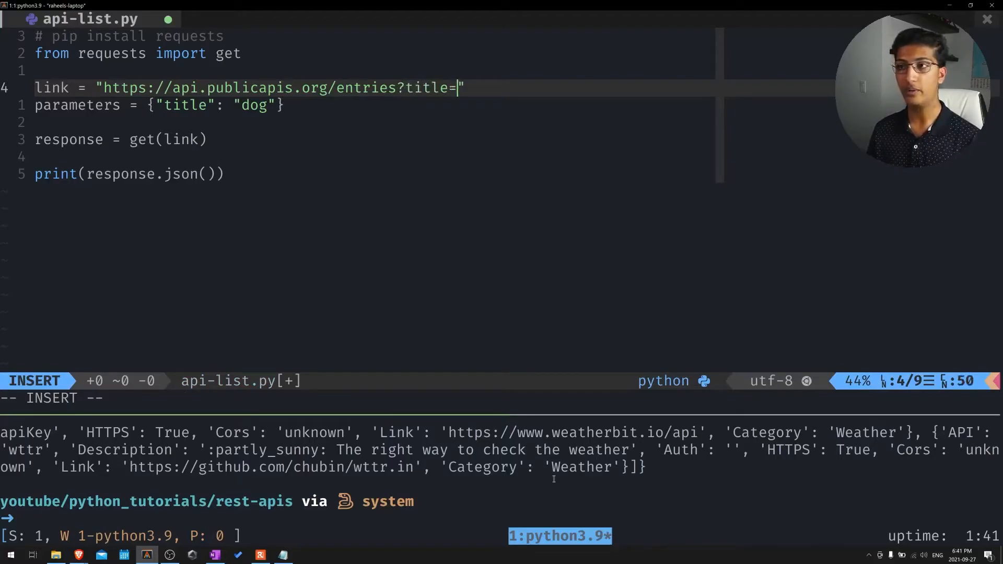
type("dog")
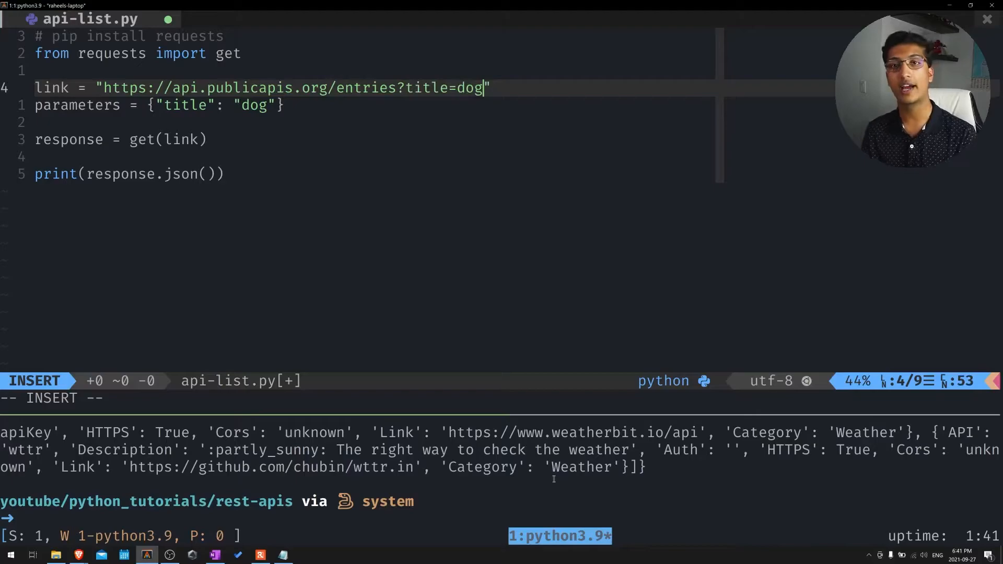
key("BackSpace")
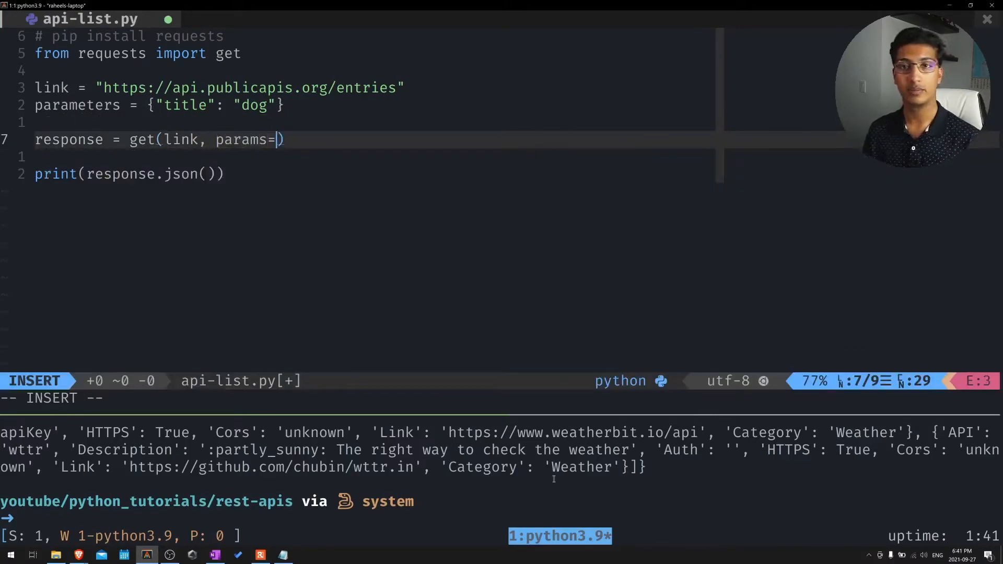
Step: Pass params=parameters to the get call alongside link
type("parameters")
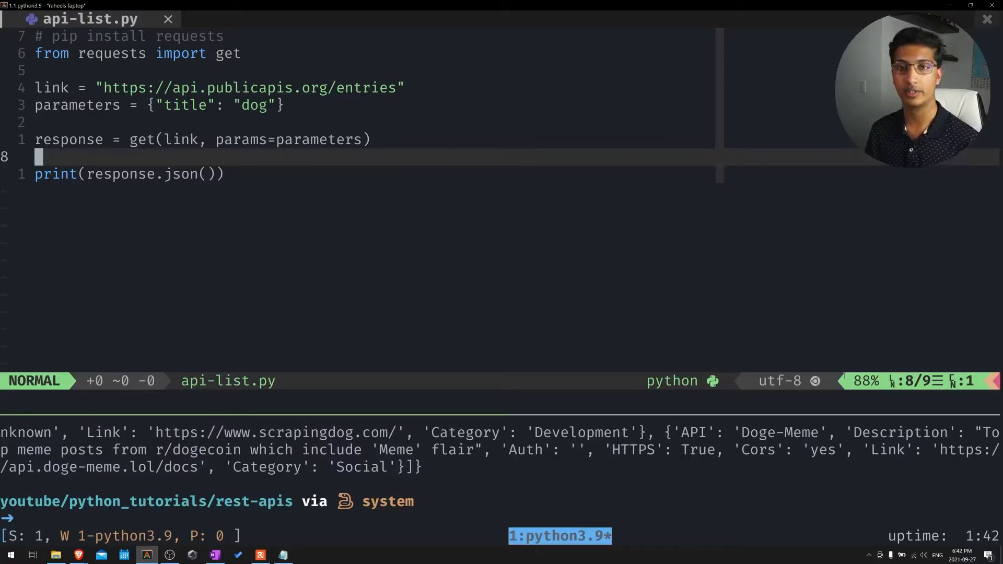
Step: Add a for loop over response.json() that prints each entry
key("o")
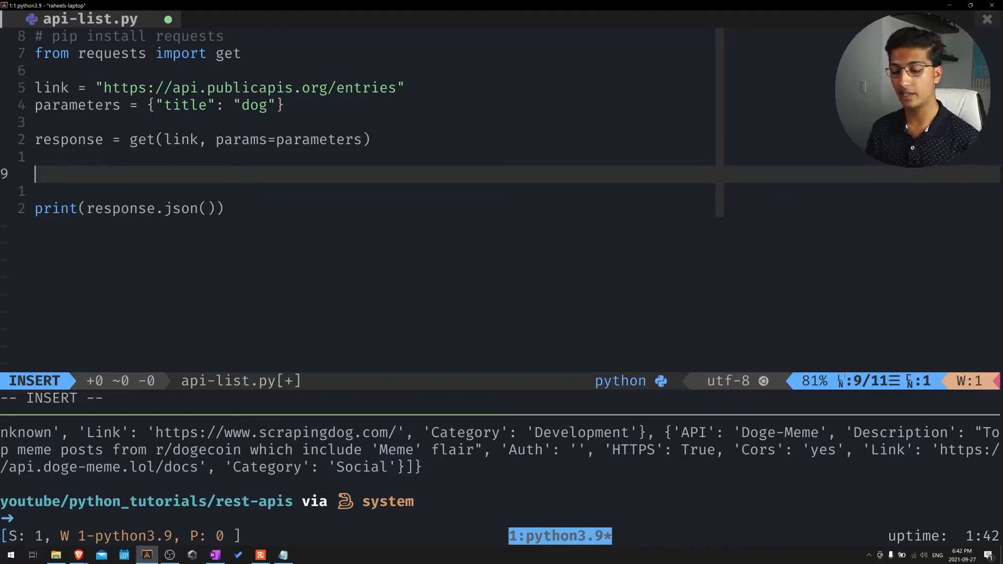
type("for")
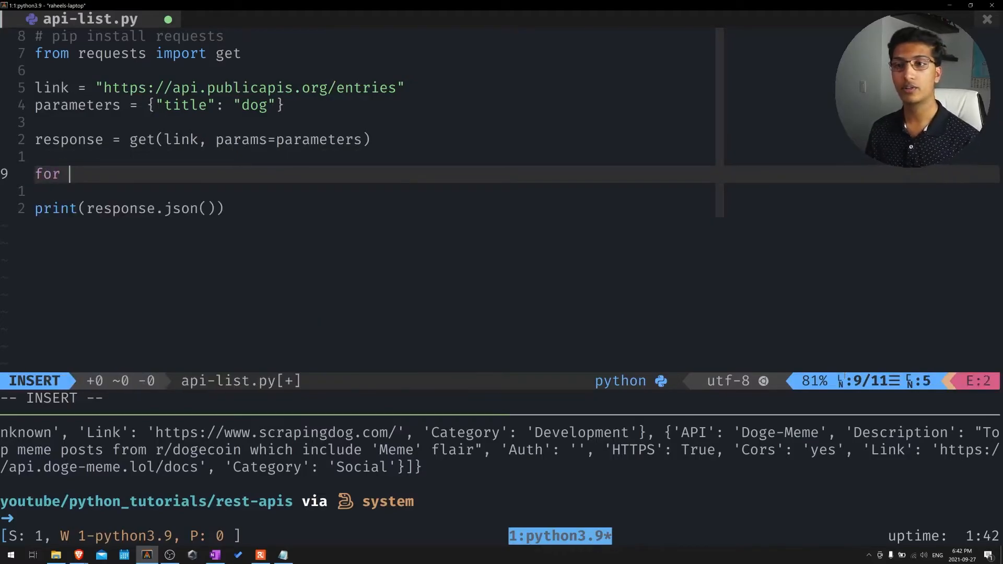
type("entry")
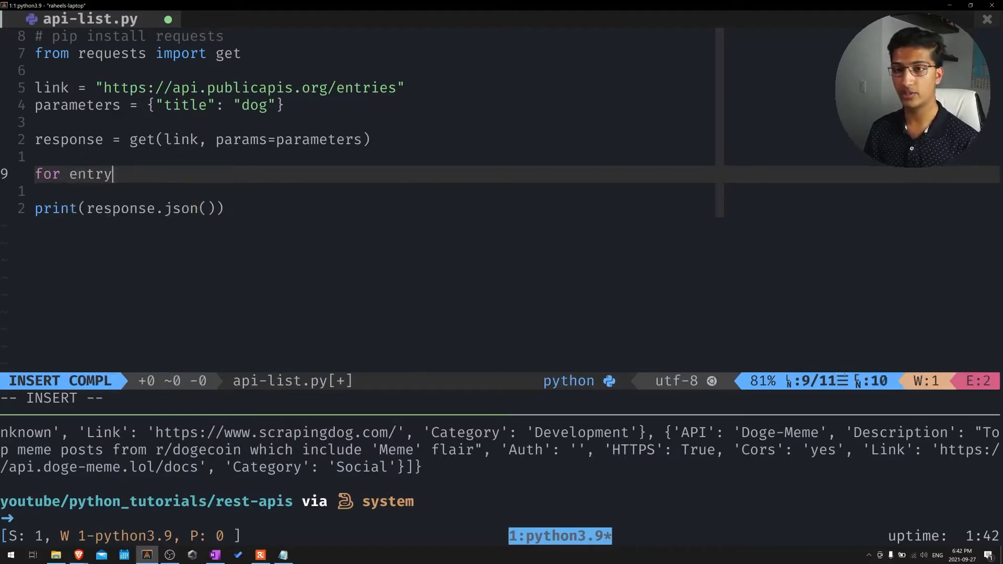
type("in res")
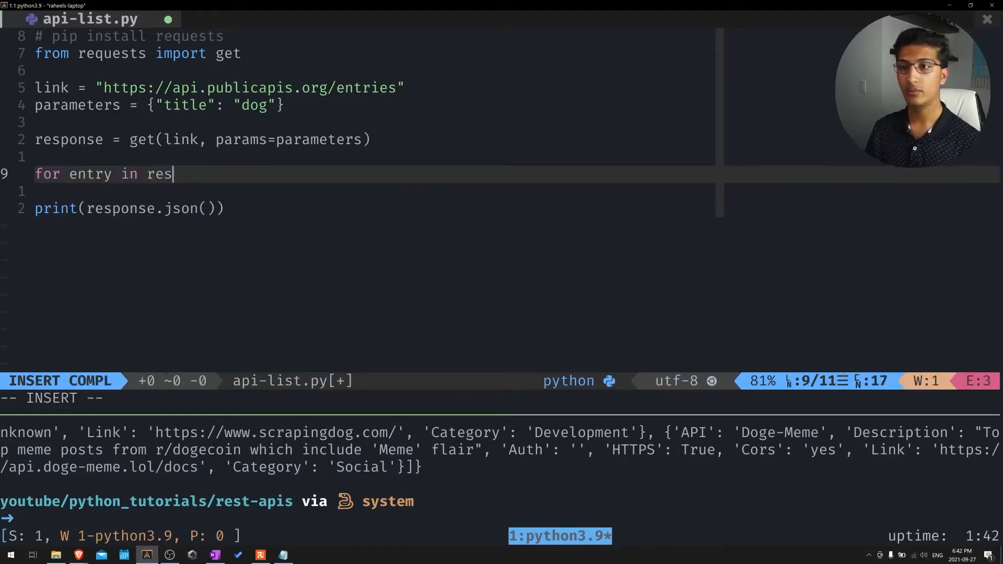
type("ponse.json():")
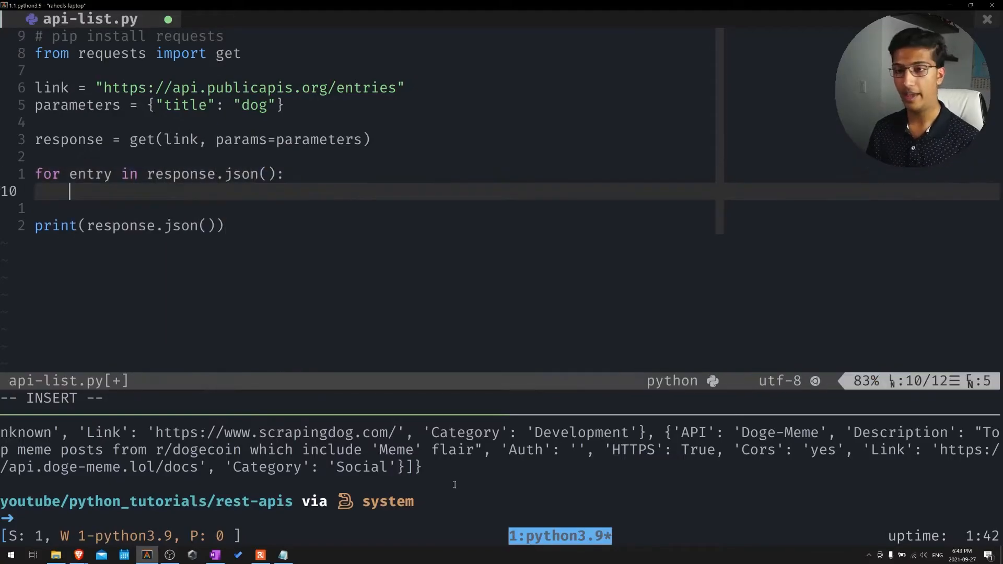
type("print(entry)")
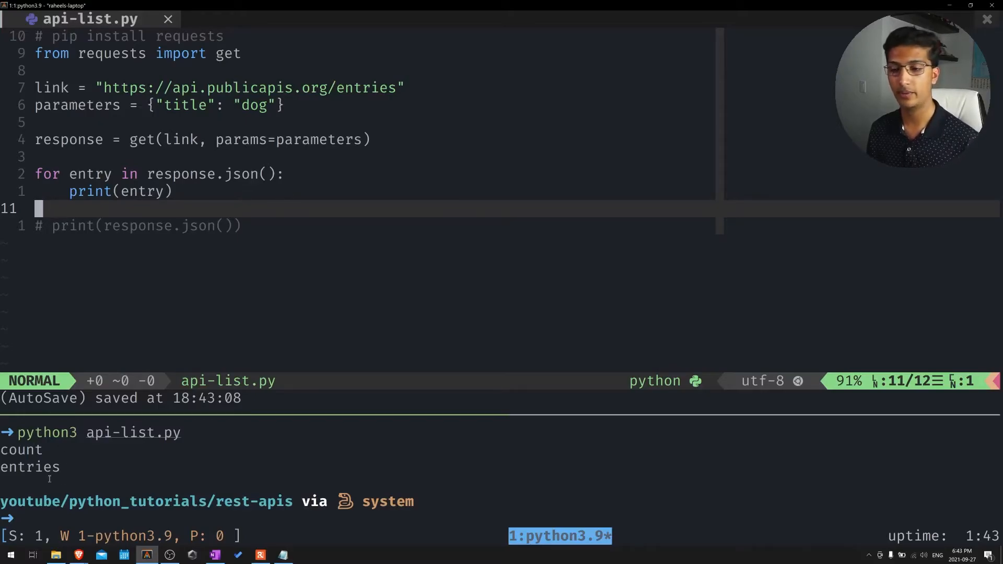
mouse_move(78, 554)
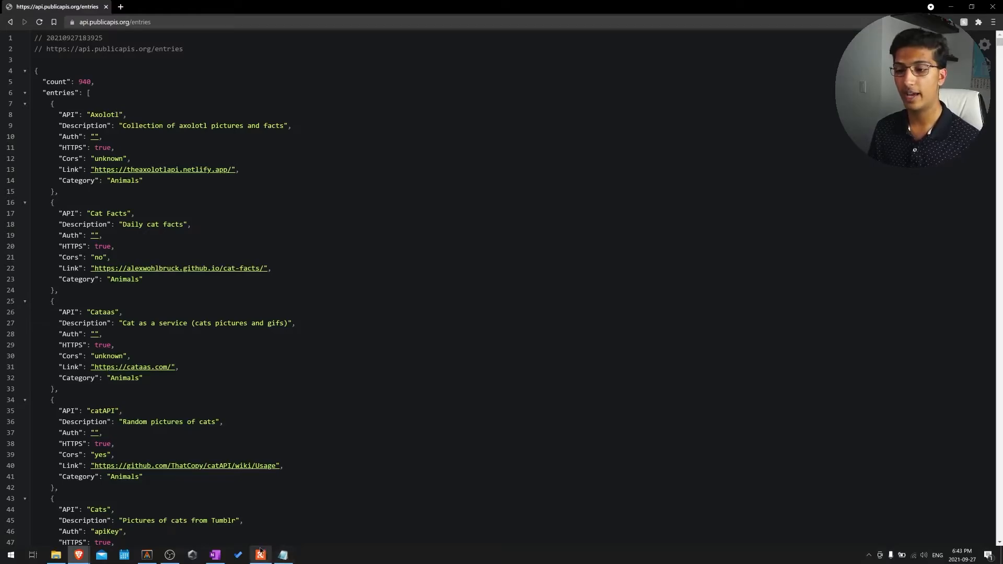
Step: Focus the entries JSON page in Brave to inspect its count and entries fields
left_click(147, 555)
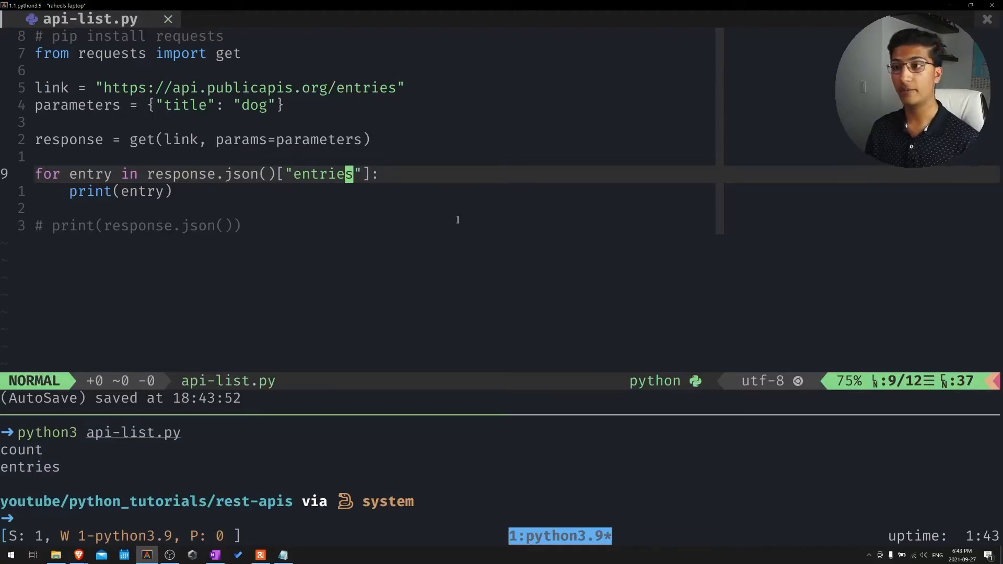
Step: Run the script so each dog-related entry from response.json()["entries"] prints on its own line
key("Return")
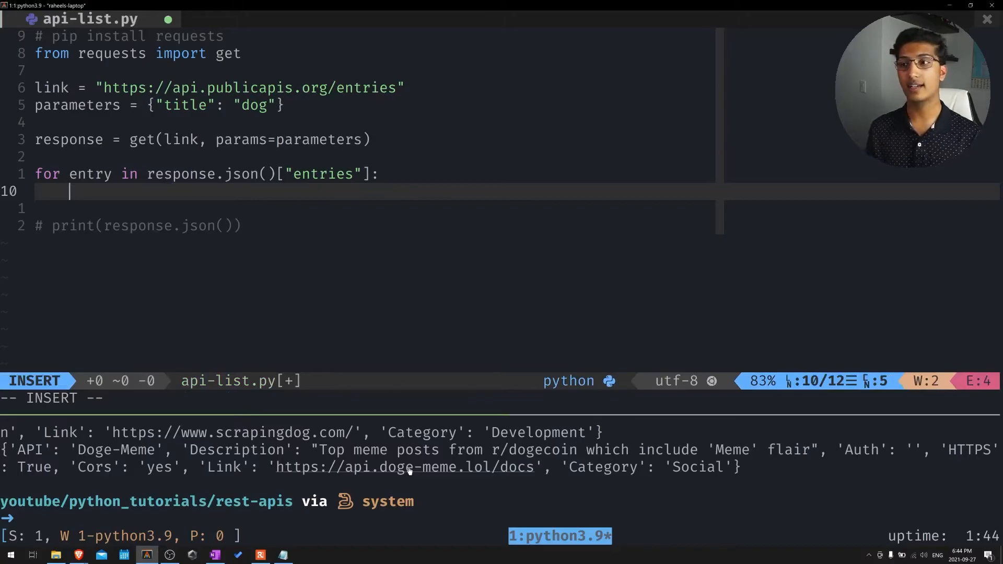
mouse_move(401, 174)
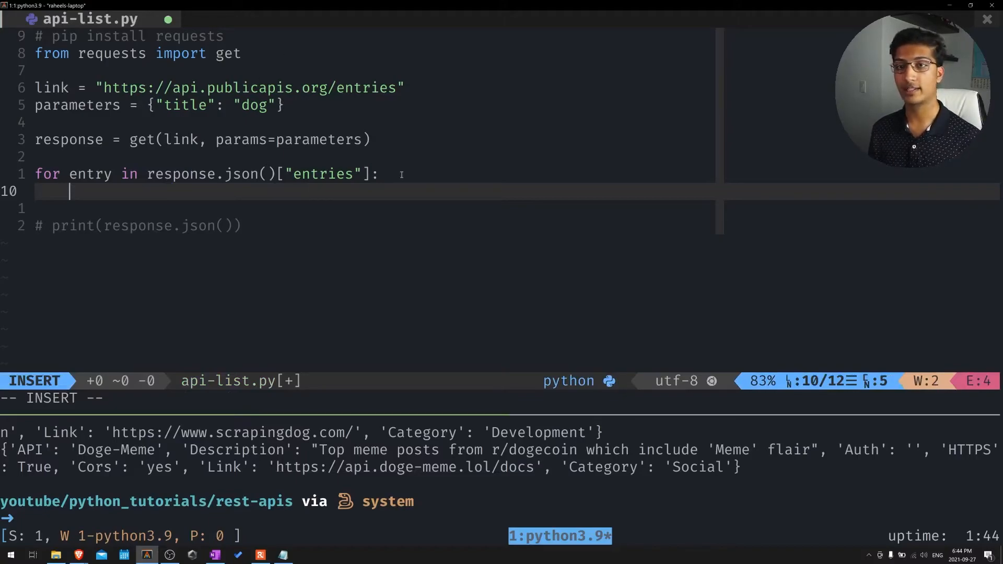
Step: Write print(entry["API"]) in the loop and run api-list.py to list names like ScrapingDog, Doge-Meme
type("print(")
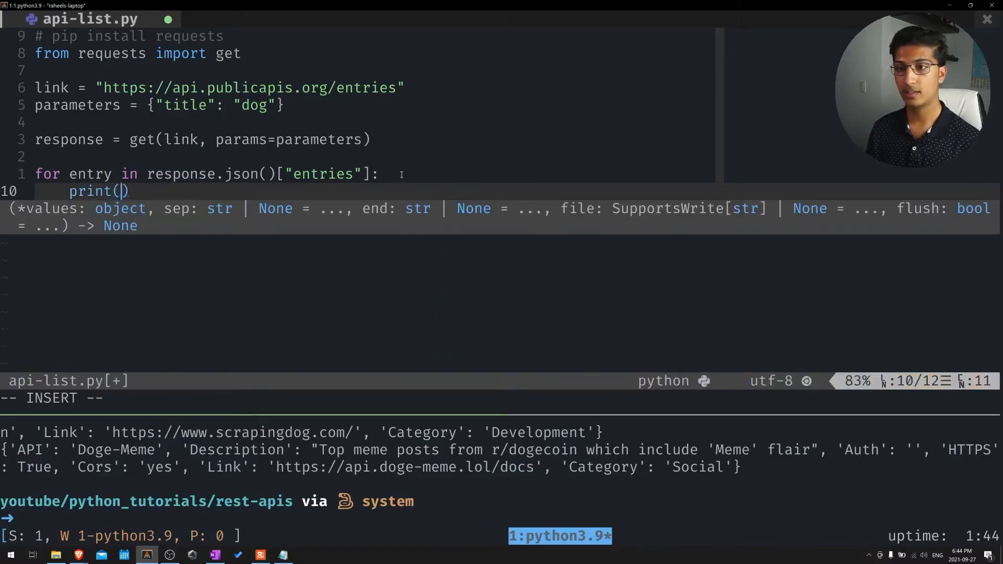
type("entry[")
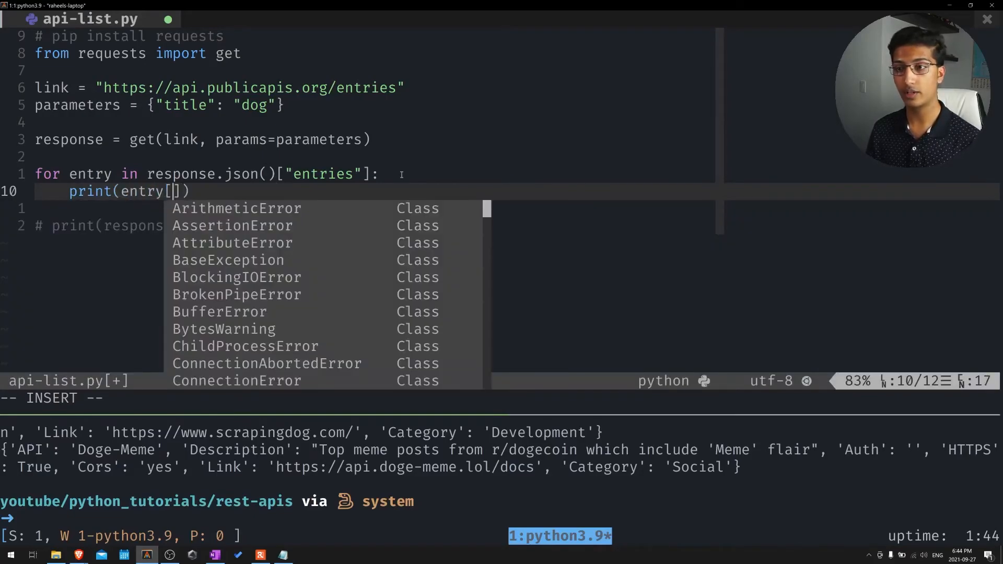
type("\"API\"")
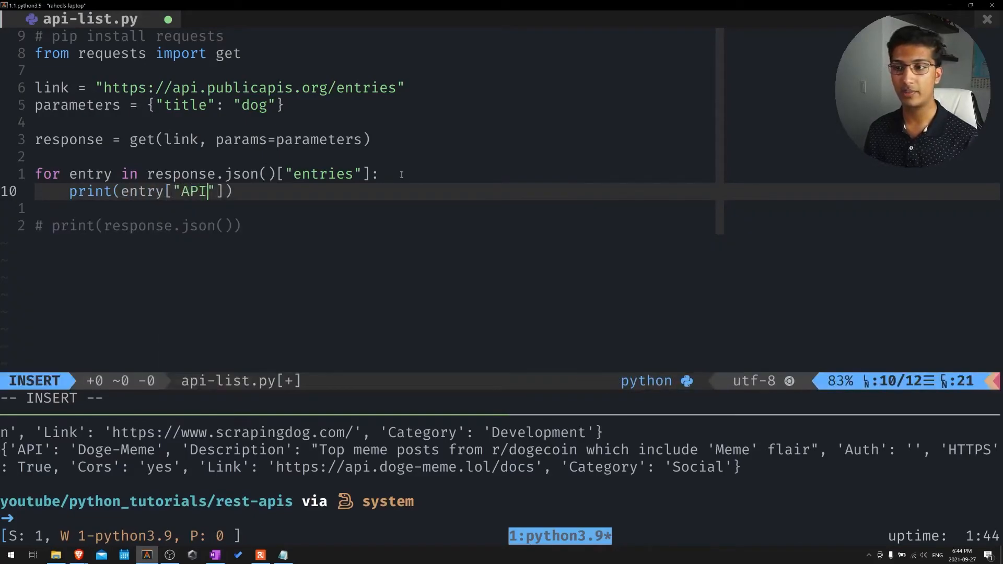
key("Escape")
type("python3 api-list.py")
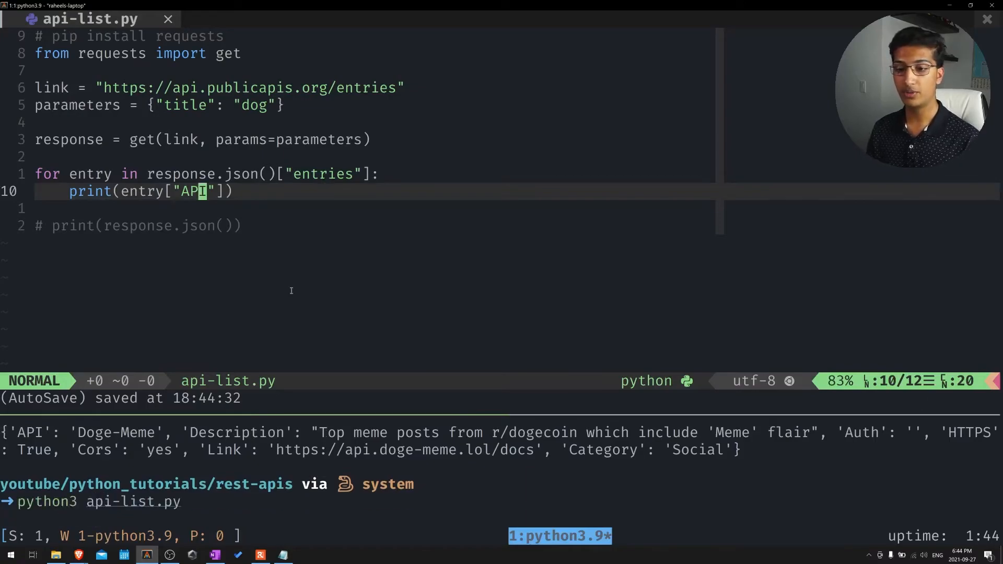
type("HTTPS")
key("Return")
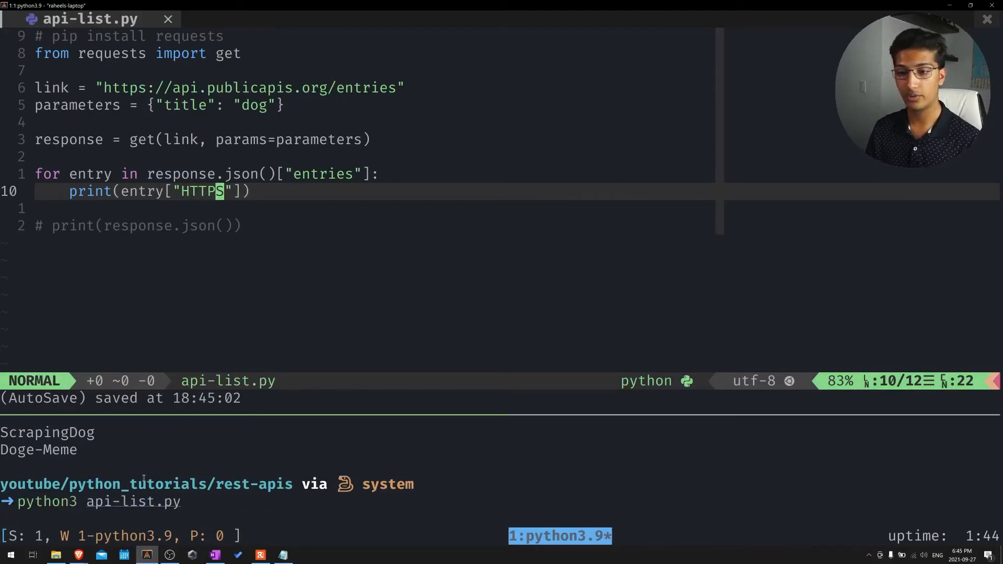
Step: Rerun api-list.py with the "HTTPS" key so it prints True for each entry
key("Return")
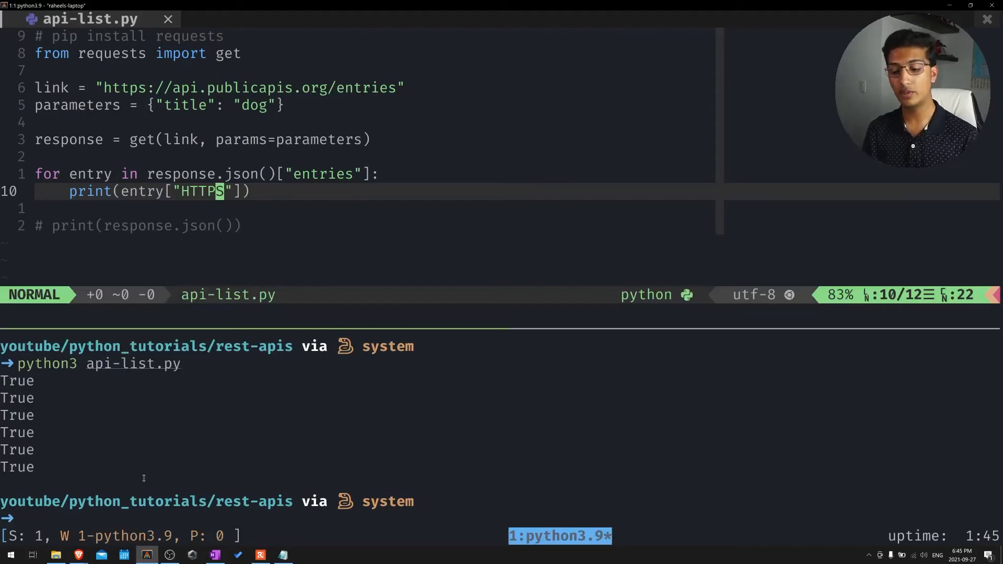